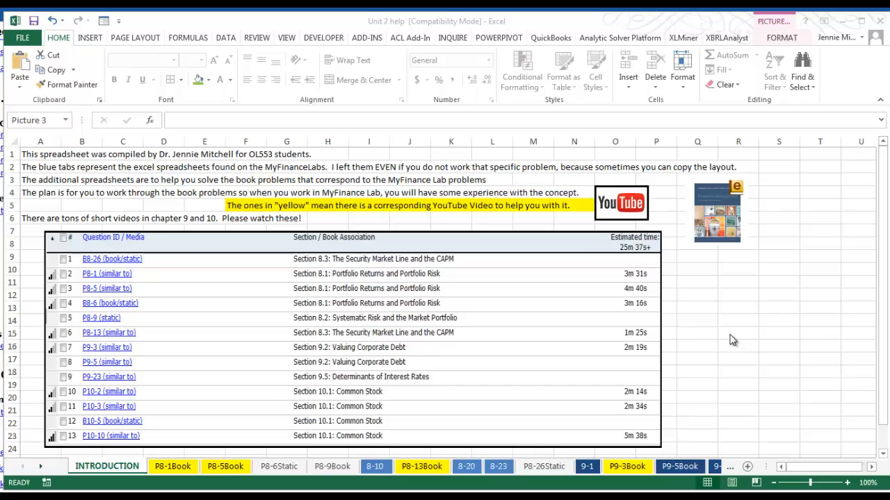
pyautogui.moveTo(693, 465)
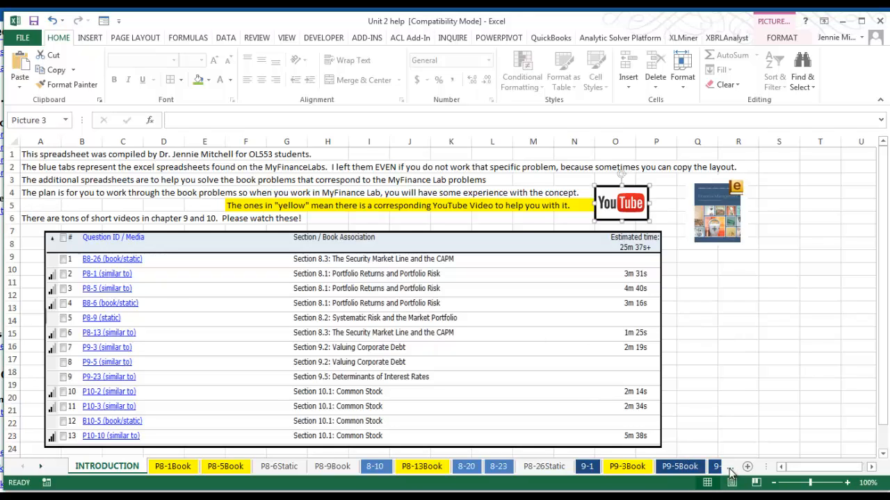
# Navigate the sheet tabs and switch to the P10-10Book worksheet for Problem 10-10.
pyautogui.click(672, 467)
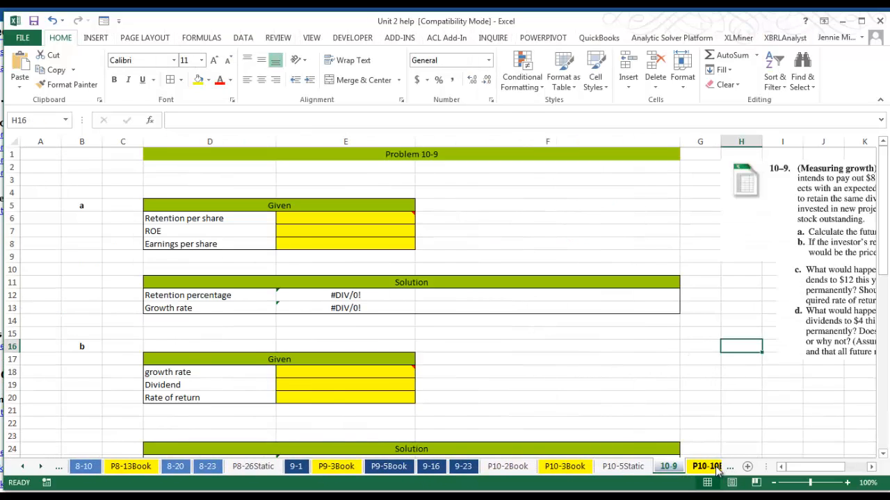
pyautogui.click(706, 467)
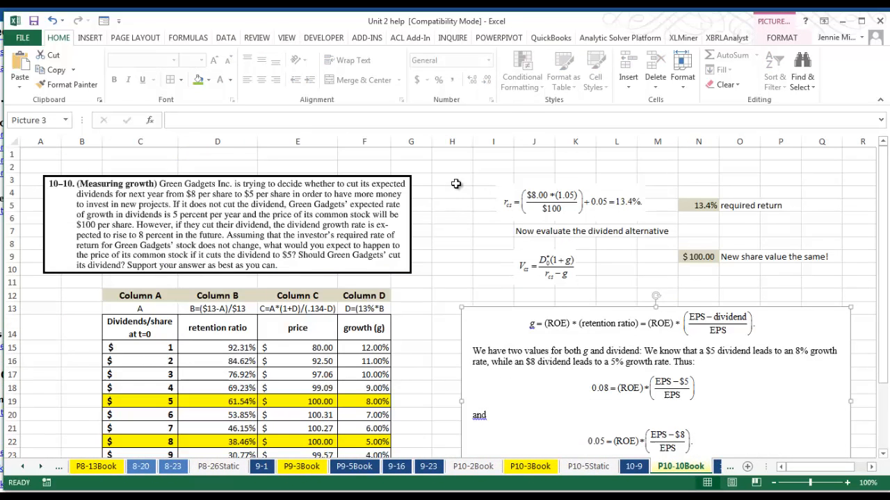
pyautogui.click(451, 256)
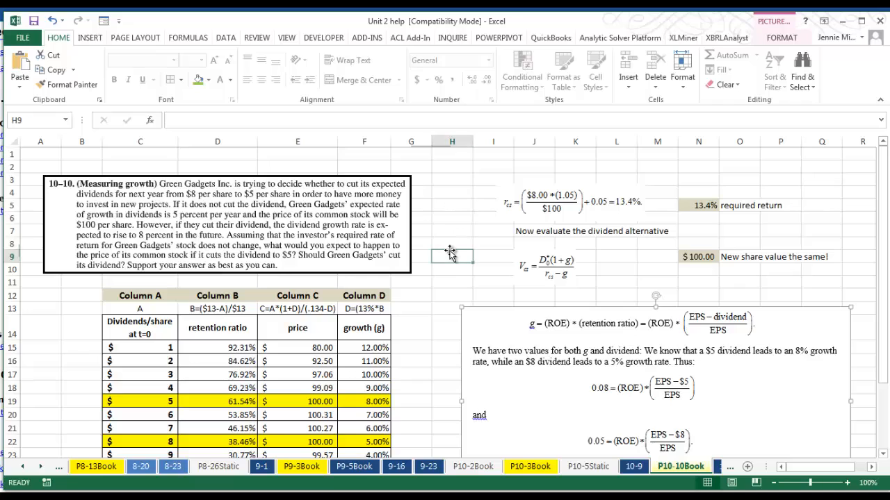
pyautogui.click(452, 256)
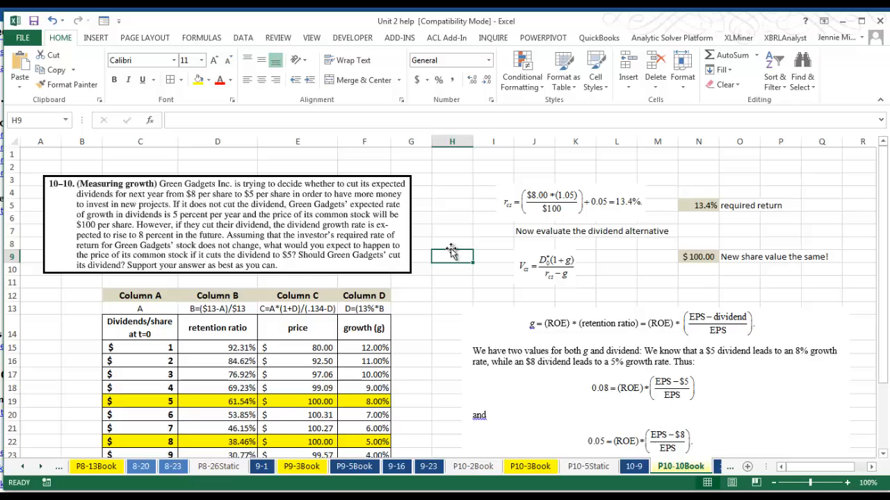
pyautogui.moveTo(462, 245)
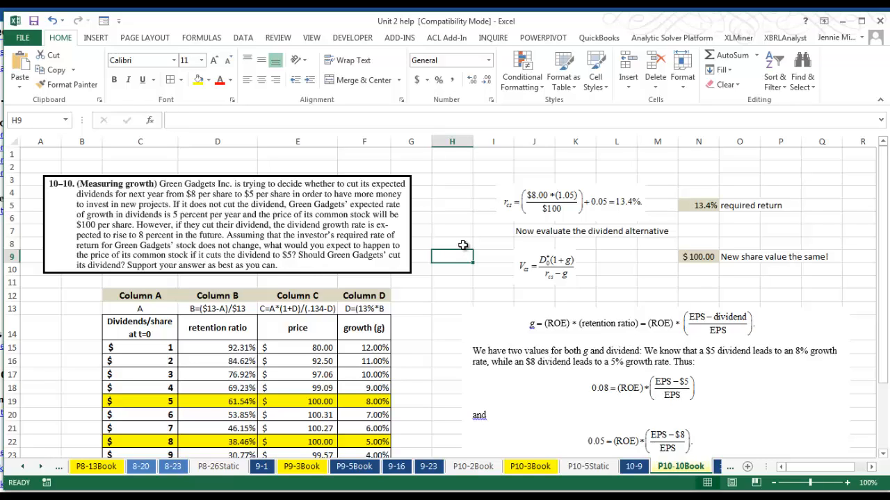
pyautogui.moveTo(506, 253)
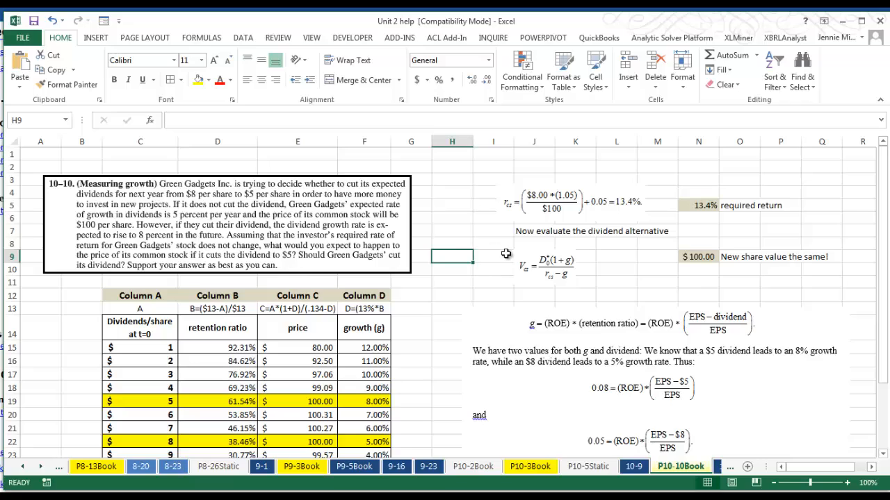
pyautogui.moveTo(395, 261)
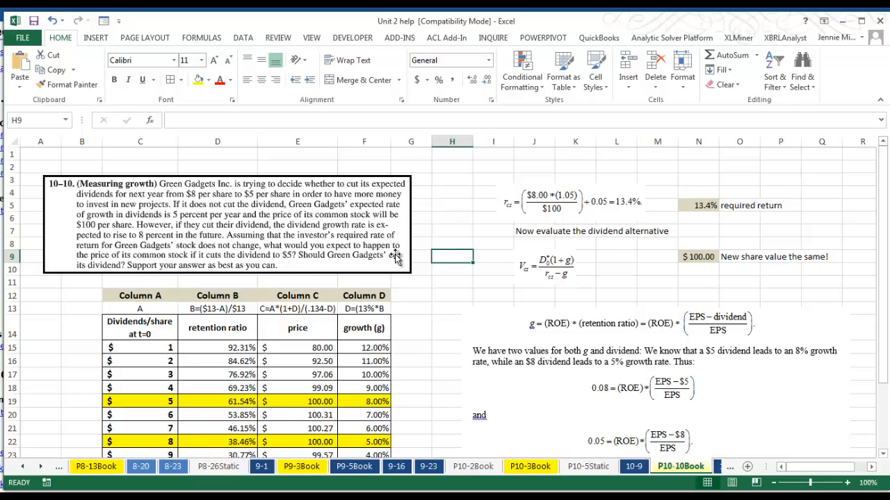
pyautogui.moveTo(402, 258)
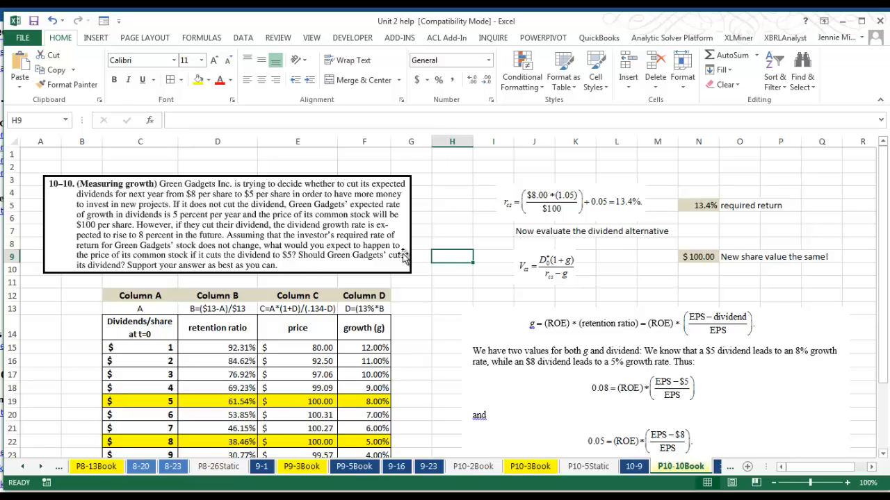
pyautogui.moveTo(545, 206)
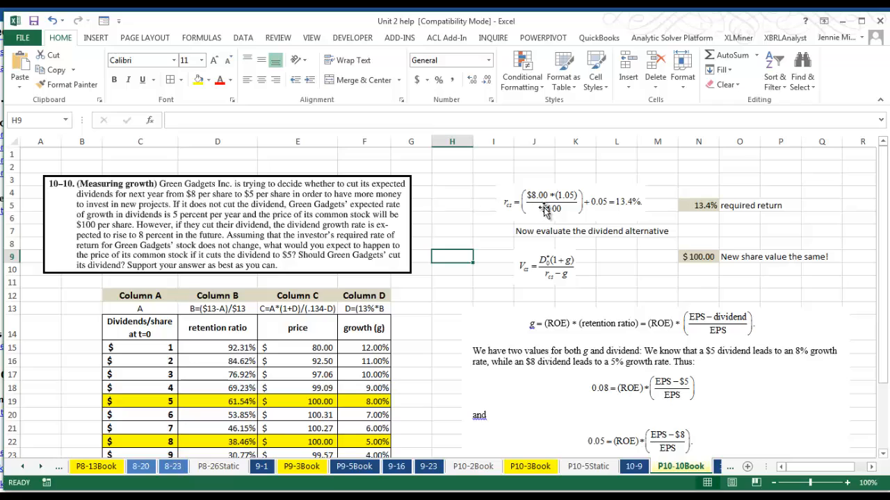
pyautogui.moveTo(709, 207)
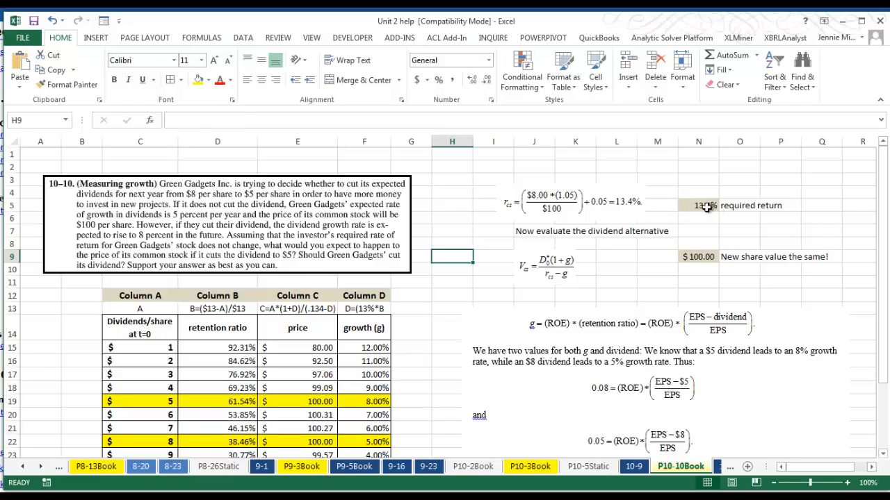
# Inspect the 13.4% required return formula in N5, then select the $100.00 share value in N9.
pyautogui.click(698, 205)
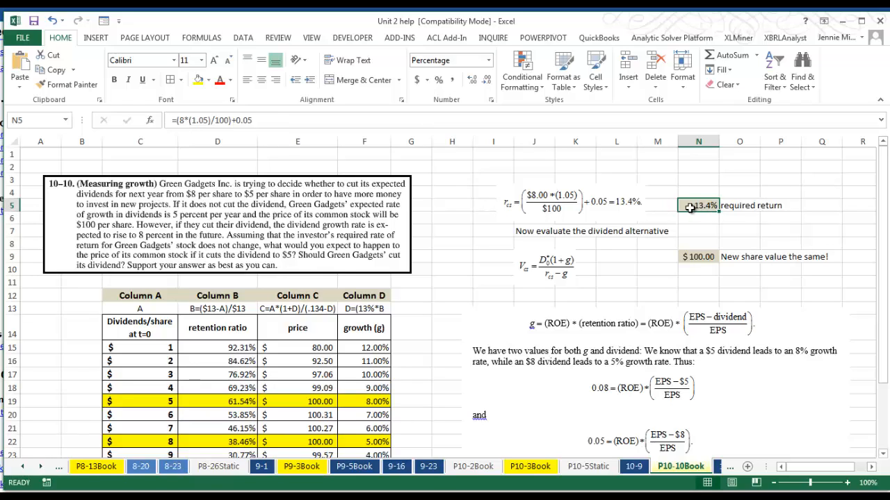
pyautogui.moveTo(643, 209)
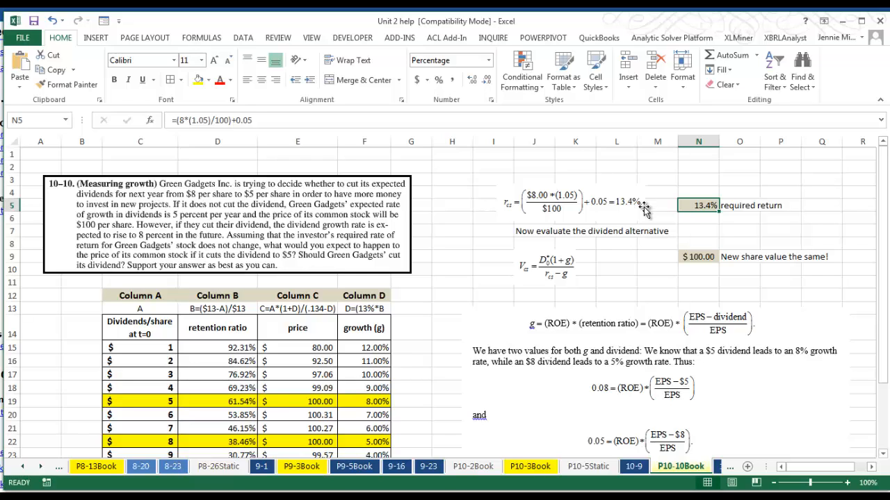
pyautogui.moveTo(702, 211)
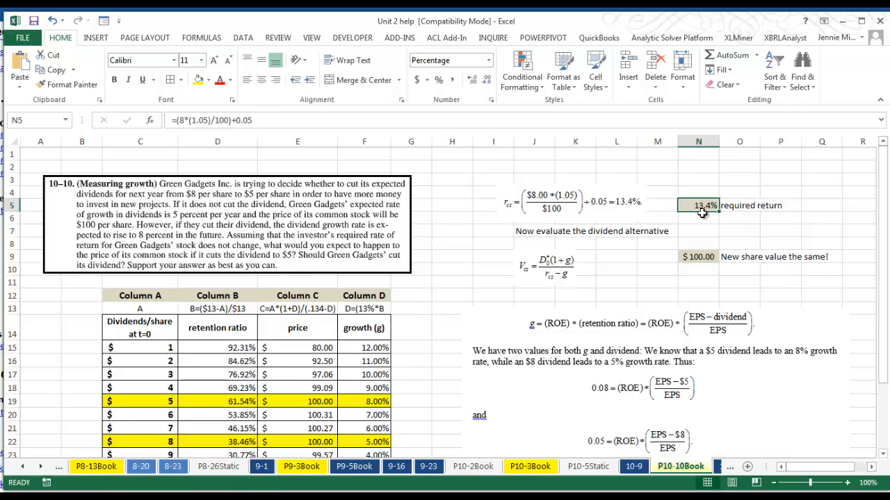
pyautogui.moveTo(582, 262)
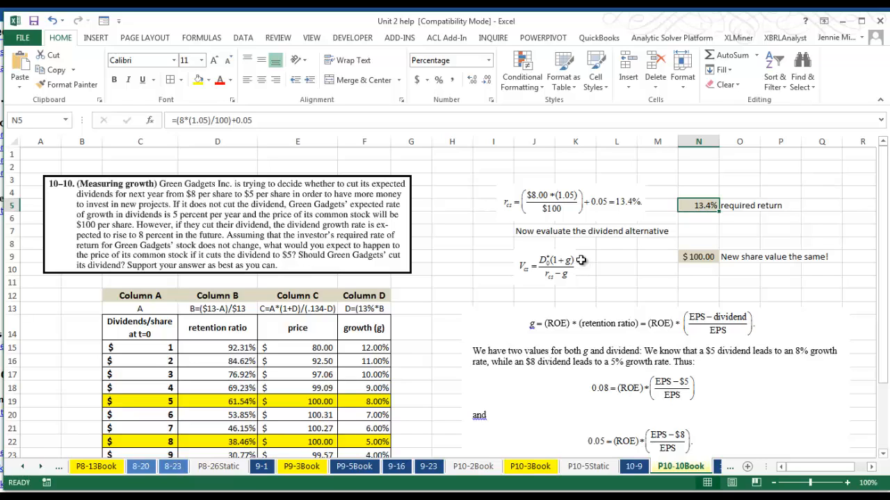
pyautogui.moveTo(692, 257)
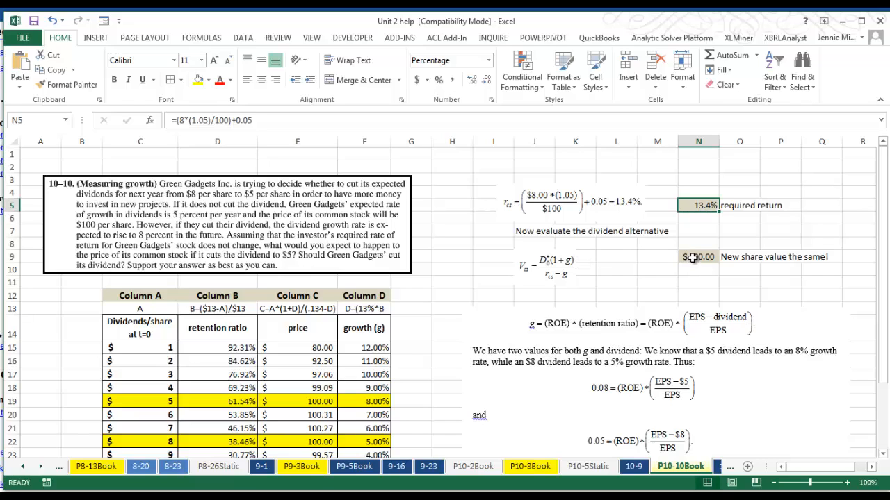
pyautogui.click(697, 256)
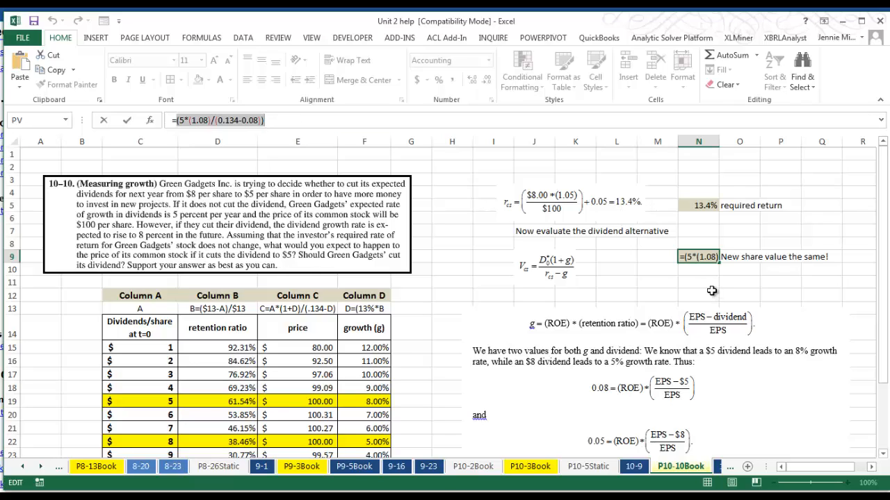
pyautogui.click(698, 281)
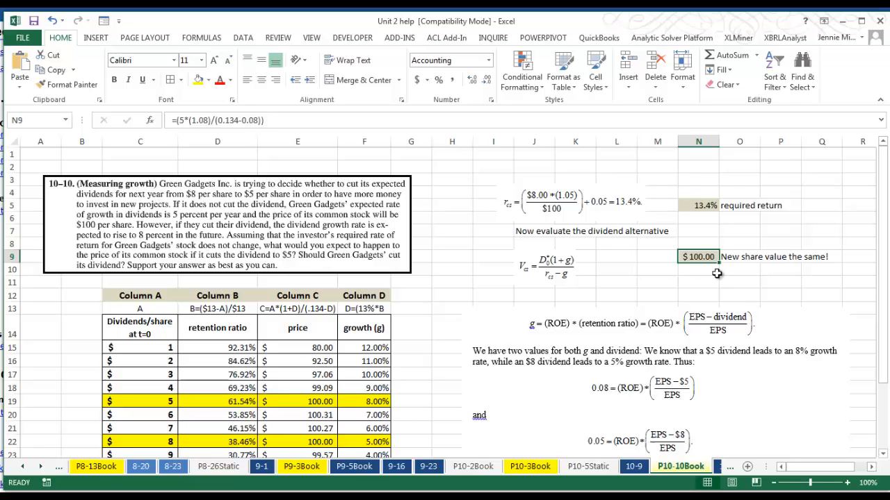
pyautogui.moveTo(709, 272)
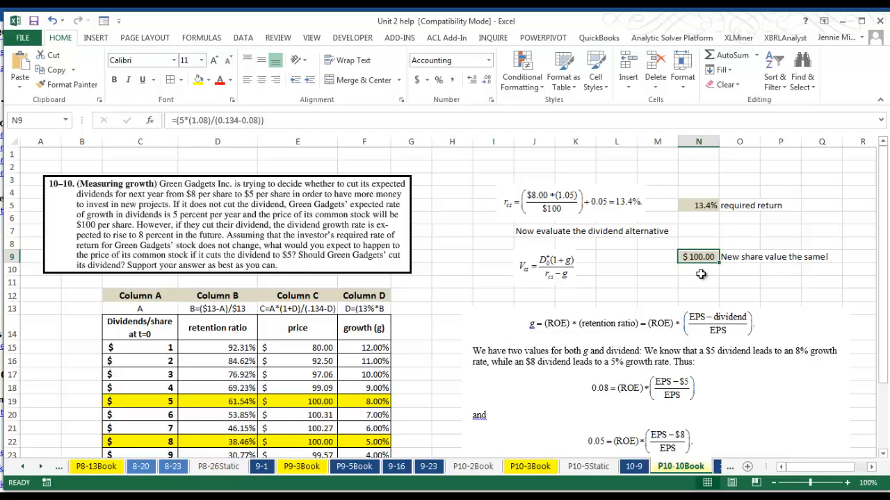
pyautogui.moveTo(732, 263)
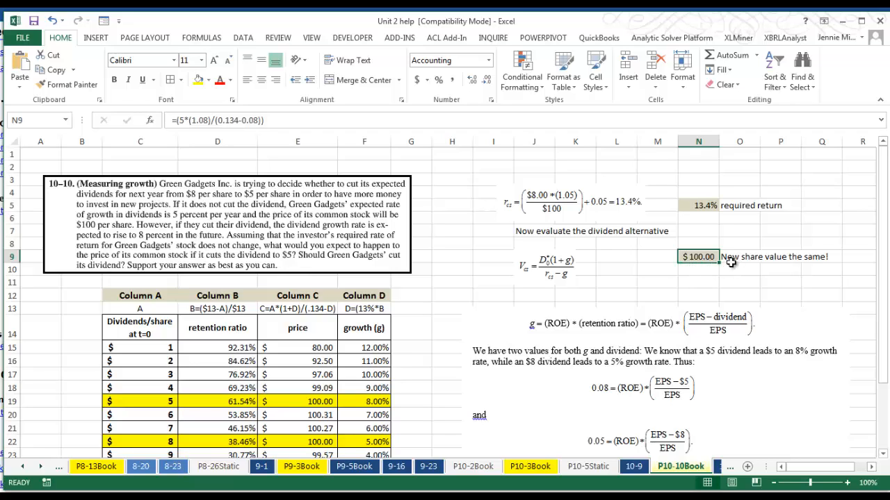
pyautogui.moveTo(697, 267)
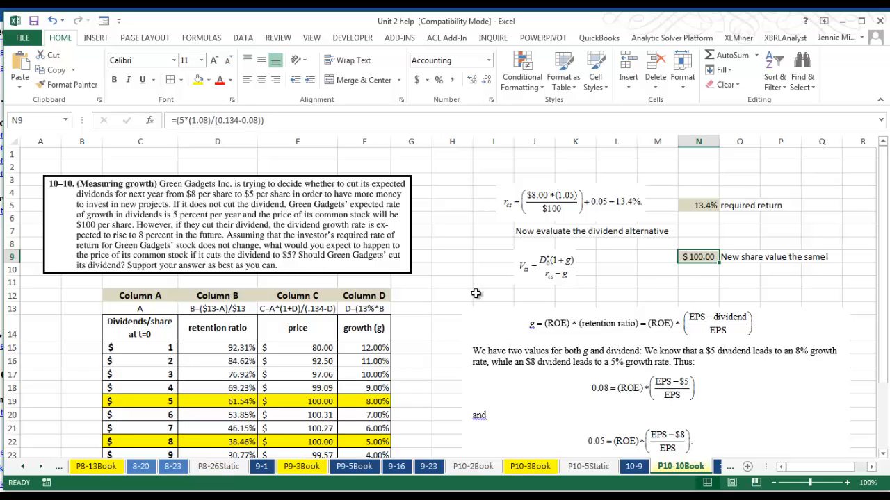
pyautogui.moveTo(467, 296)
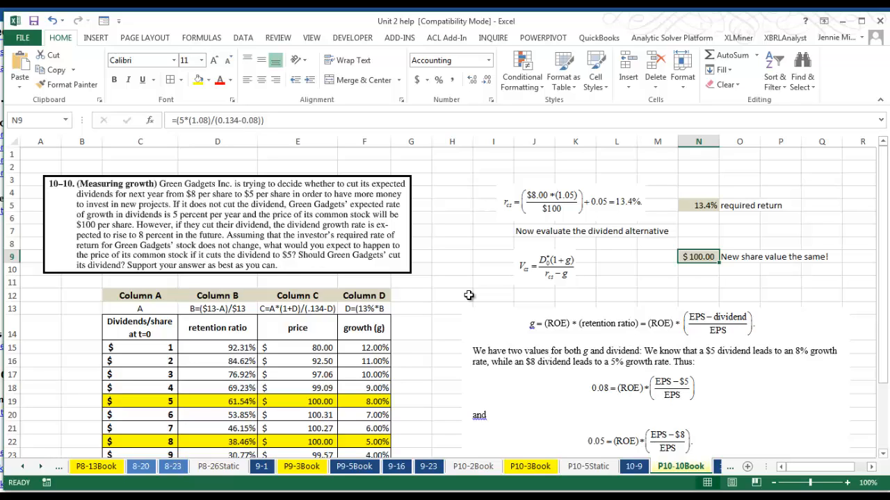
pyautogui.moveTo(481, 309)
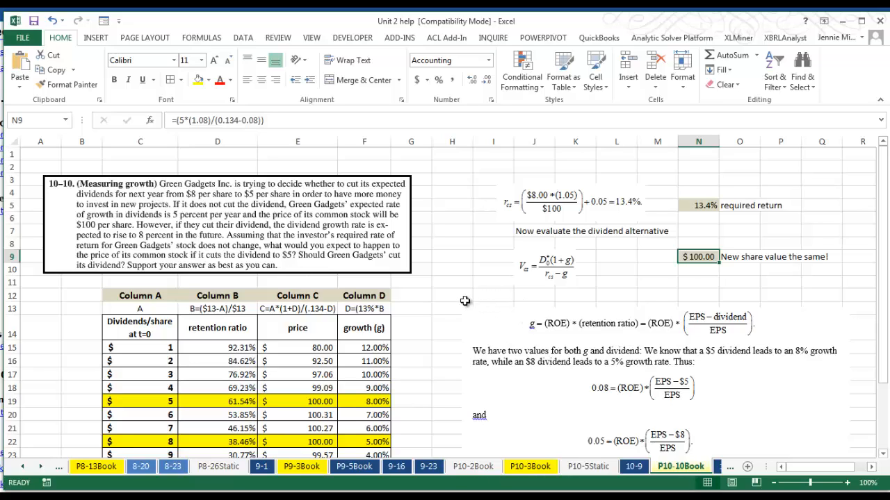
pyautogui.click(493, 295)
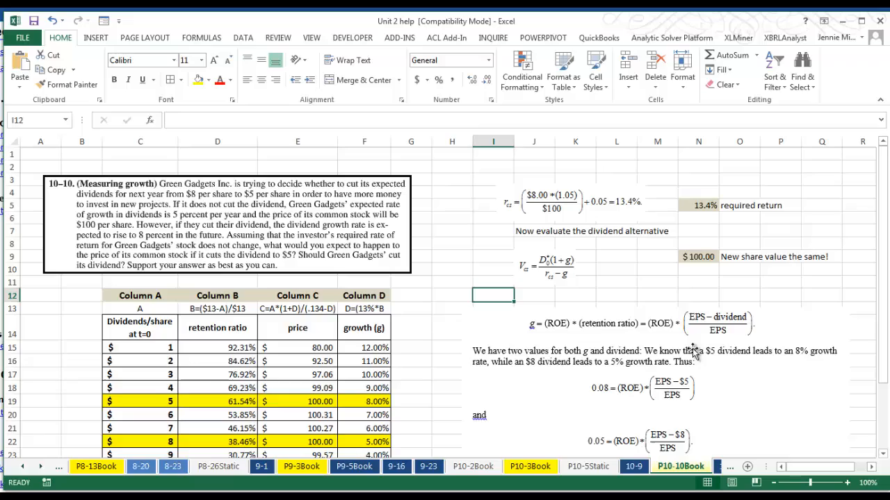
pyautogui.scroll(-3)
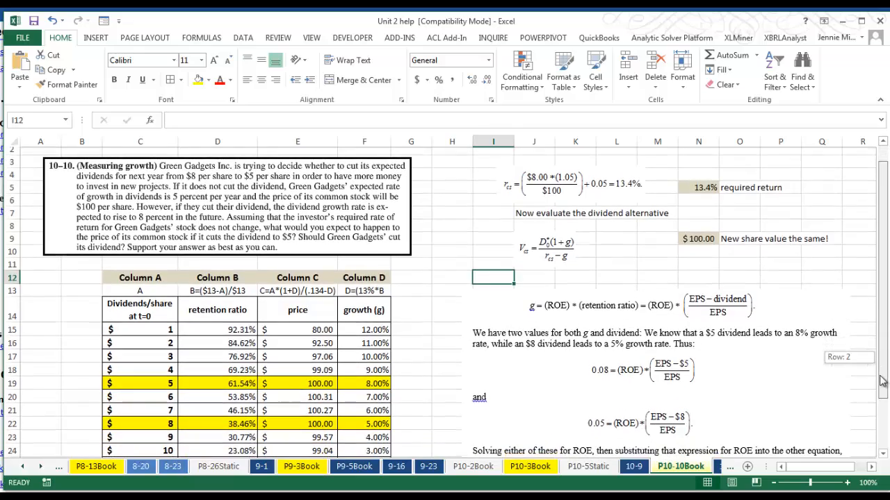
pyautogui.scroll(-3)
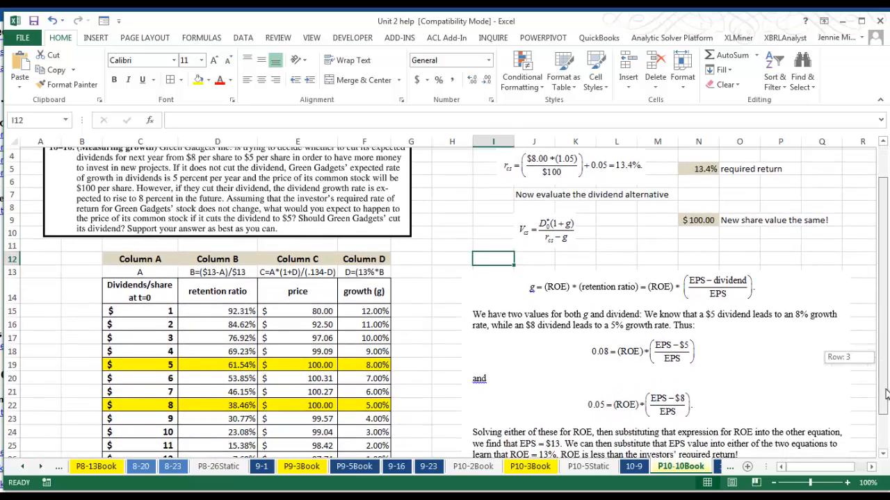
pyautogui.scroll(3)
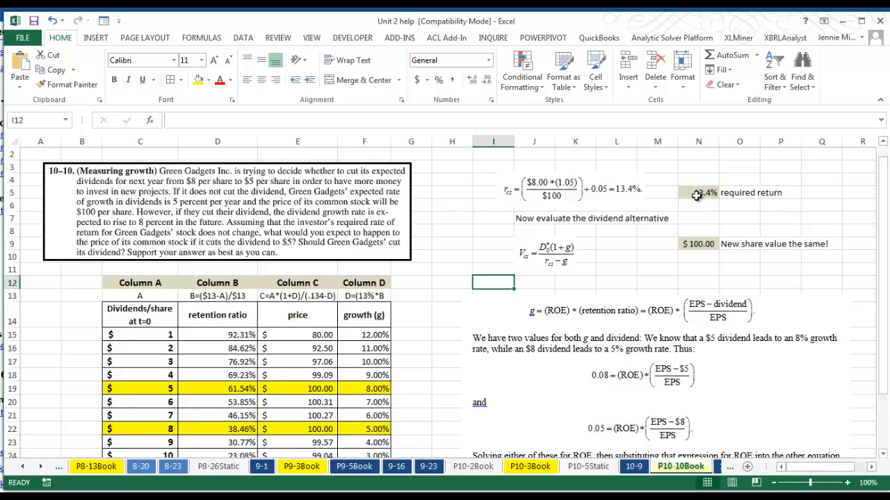
pyautogui.moveTo(708, 252)
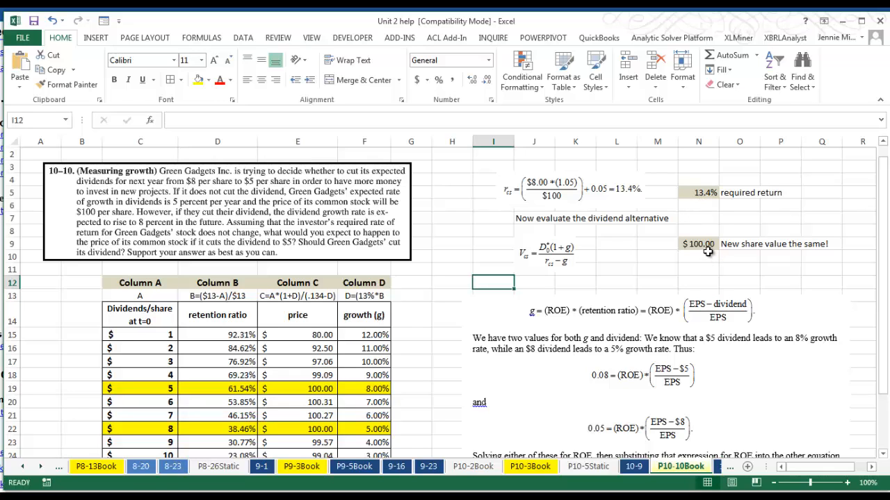
pyautogui.scroll(-3)
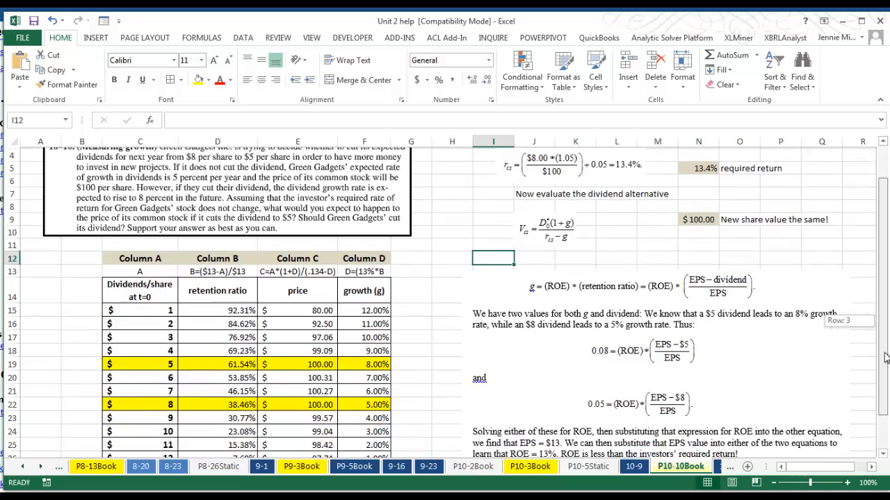
pyautogui.scroll(-3)
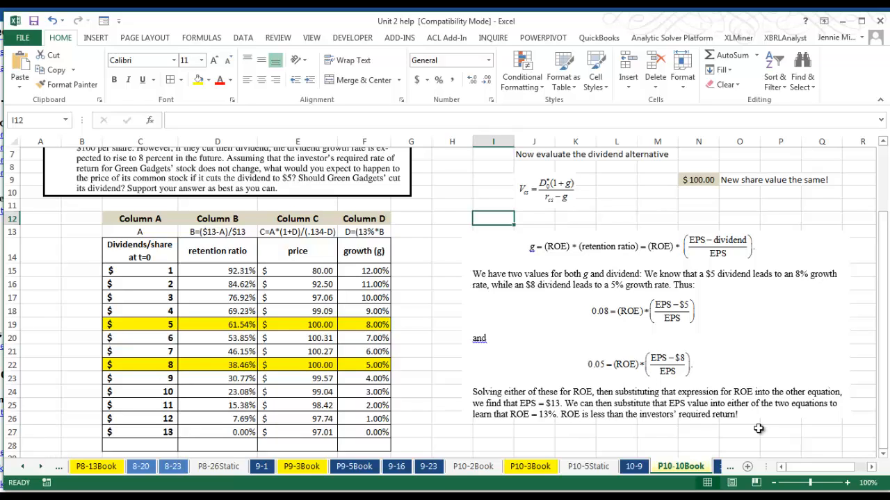
pyautogui.moveTo(850, 414)
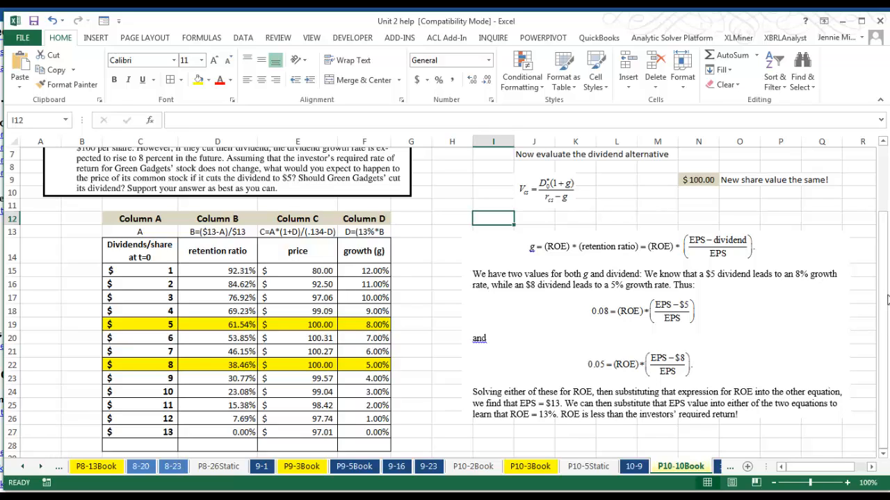
pyautogui.scroll(3)
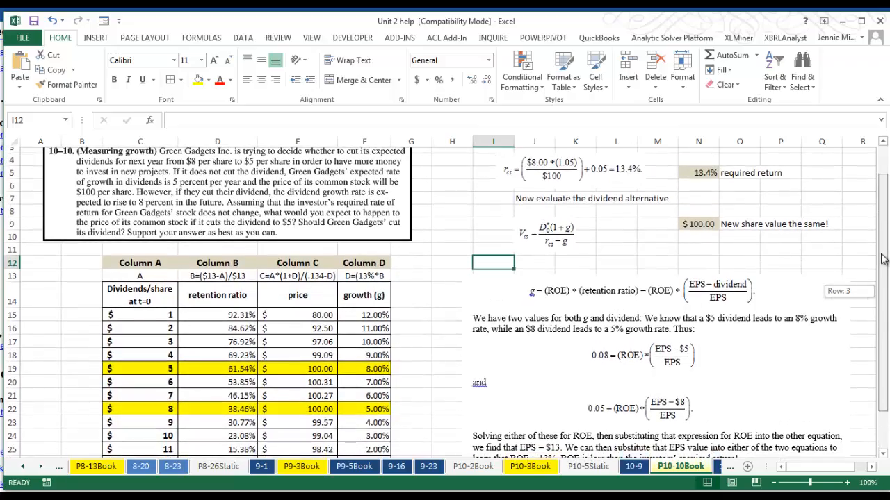
pyautogui.scroll(-3)
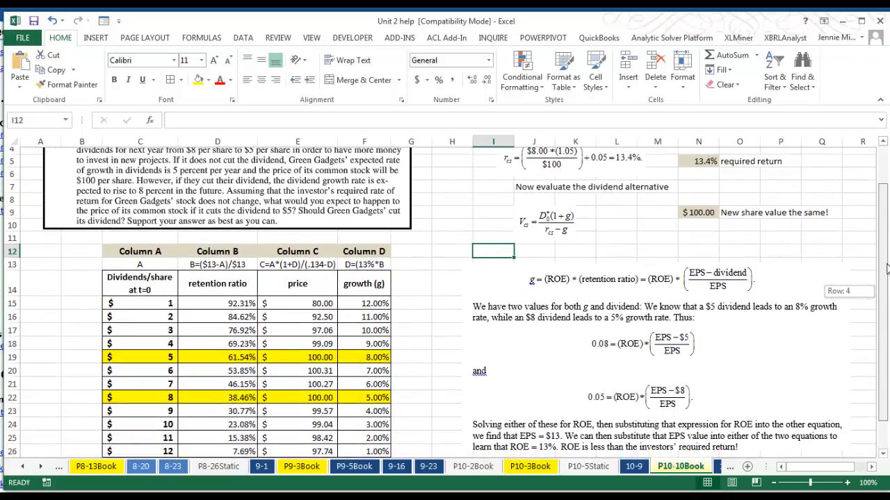
pyautogui.scroll(3)
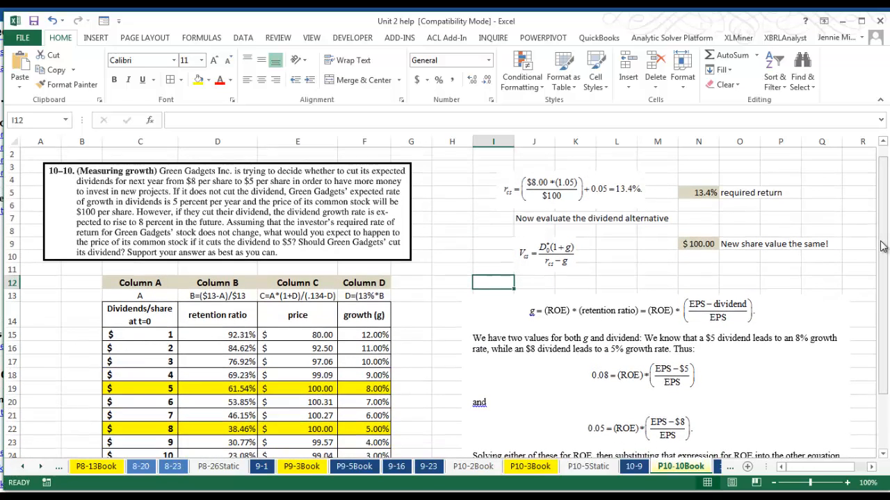
pyautogui.moveTo(650, 316)
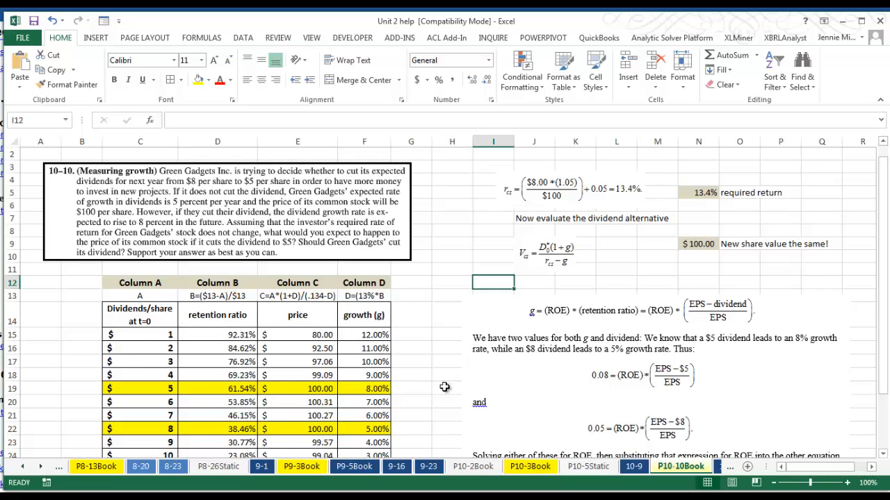
pyautogui.moveTo(445, 387)
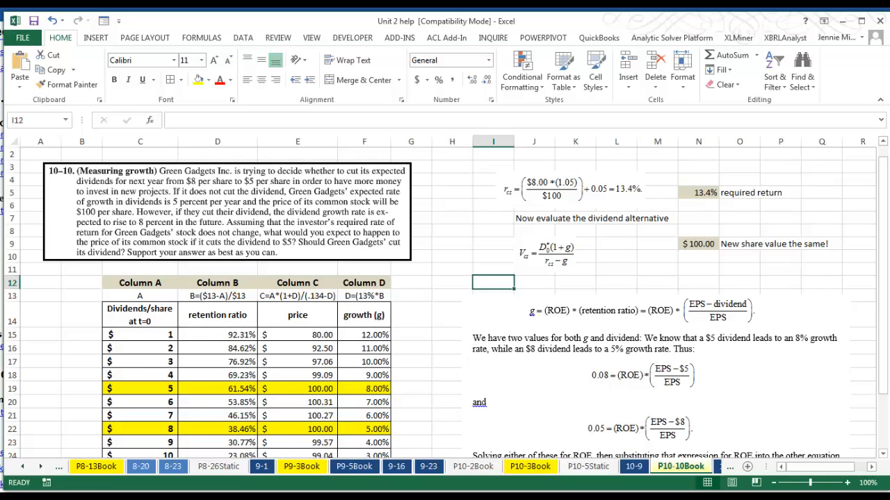
pyautogui.moveTo(186, 361)
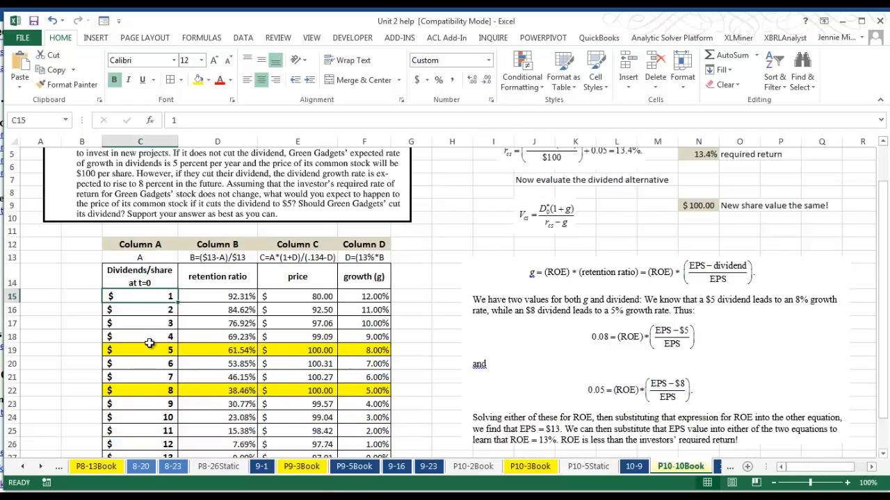
pyautogui.scroll(-3)
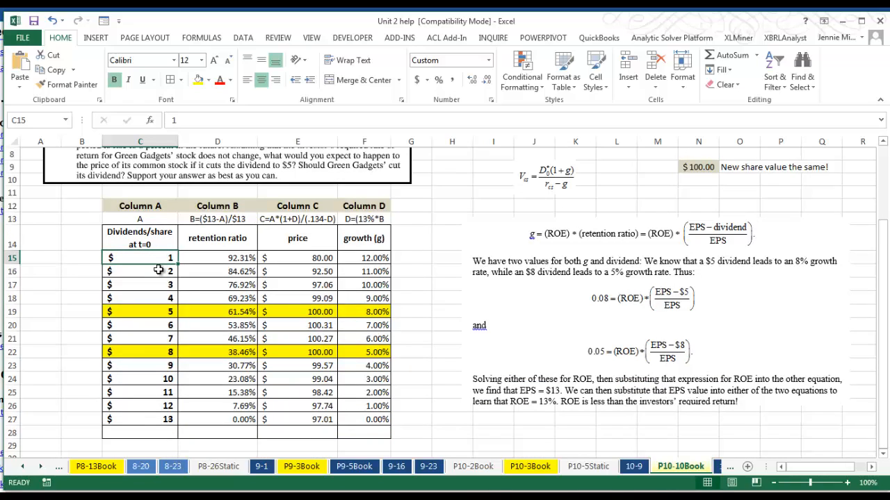
pyautogui.click(139, 284)
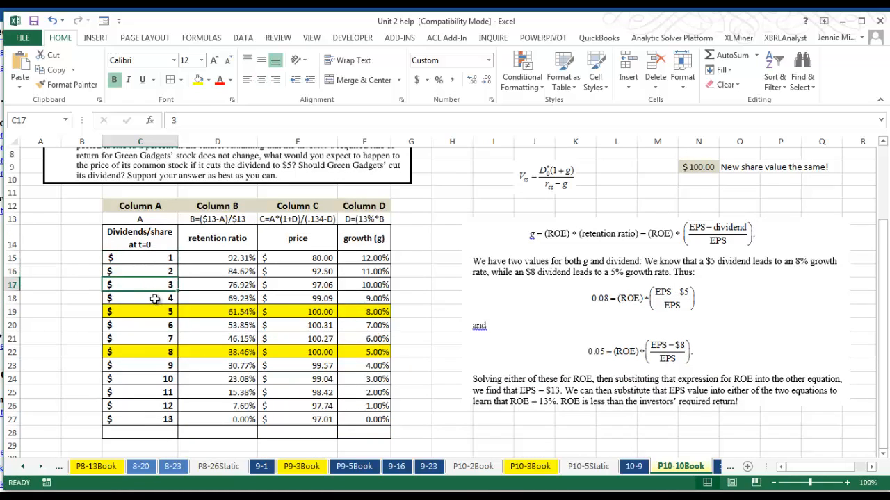
pyautogui.click(139, 257)
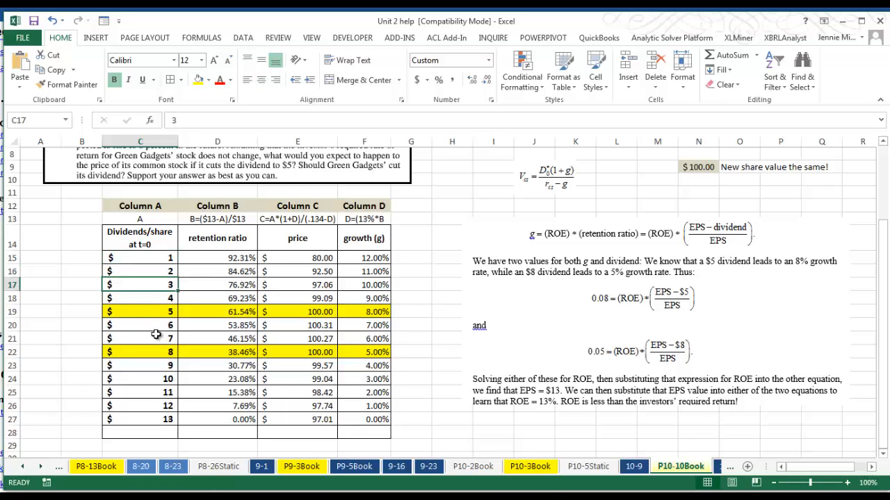
pyautogui.click(139, 325)
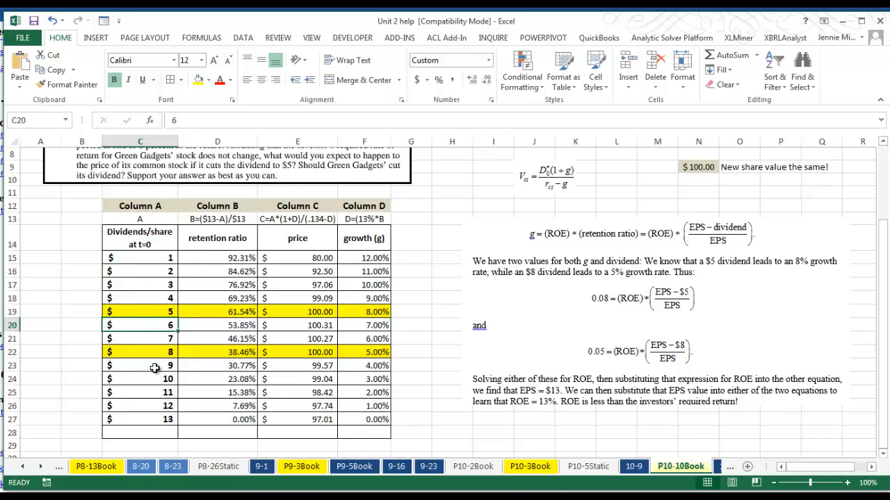
pyautogui.moveTo(145, 314)
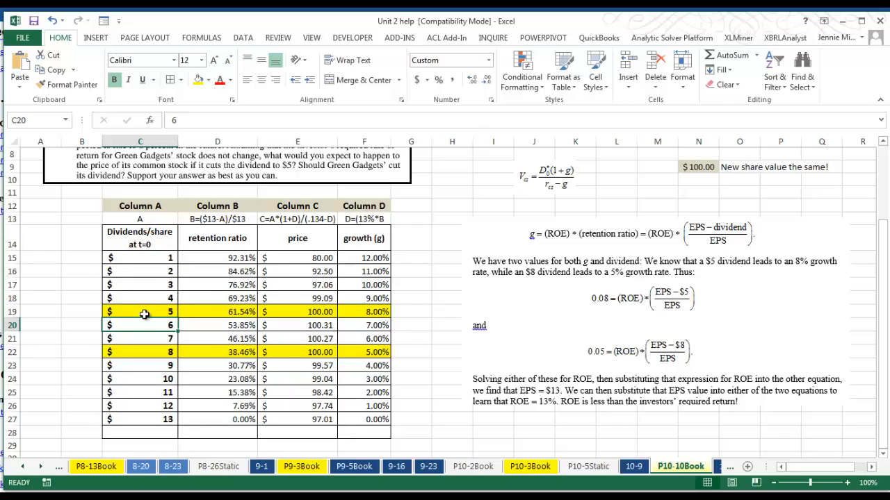
pyautogui.moveTo(341, 311)
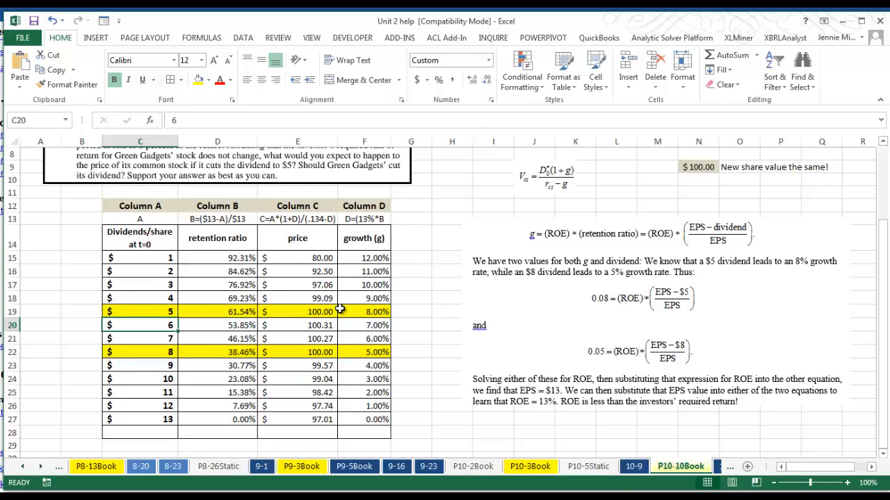
pyautogui.moveTo(267, 353)
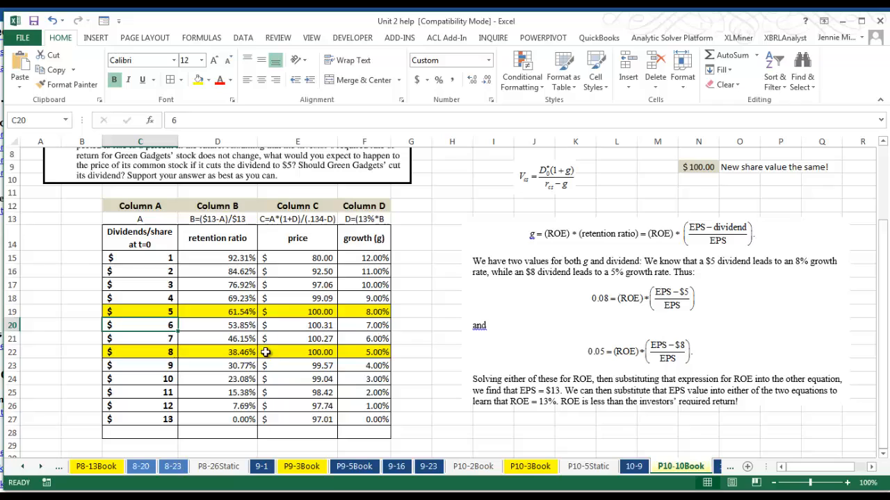
pyautogui.click(298, 311)
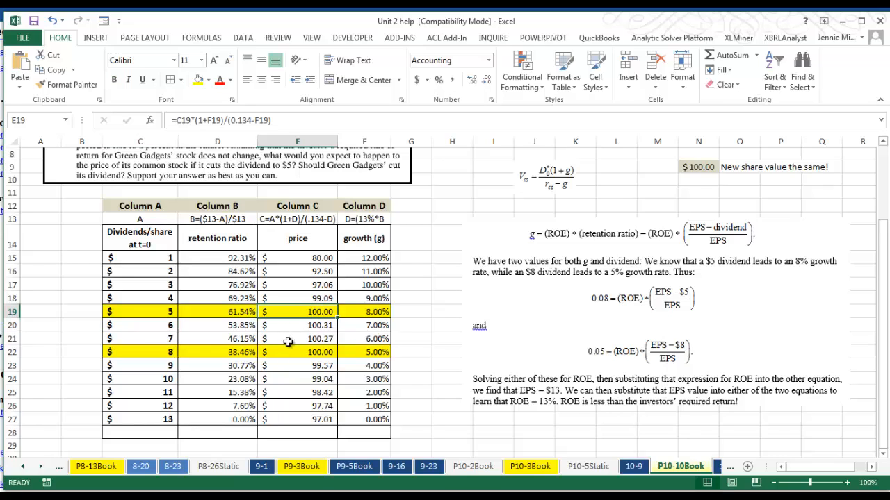
pyautogui.click(298, 352)
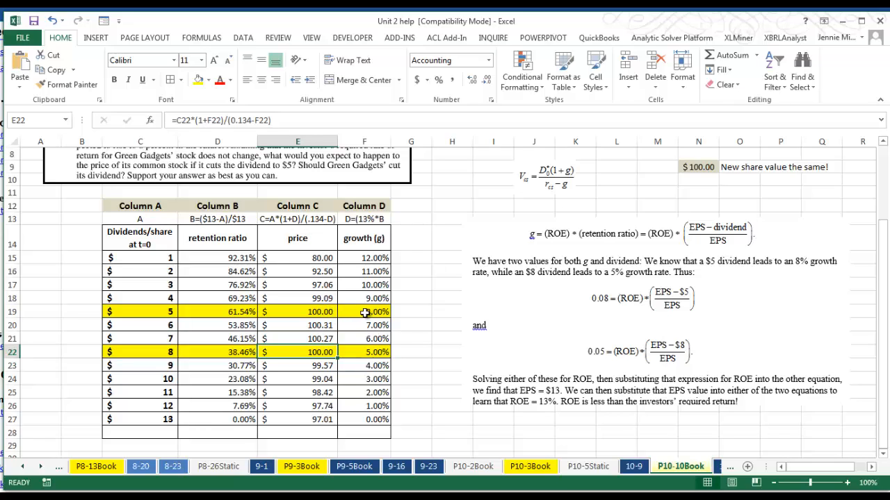
pyautogui.click(364, 311)
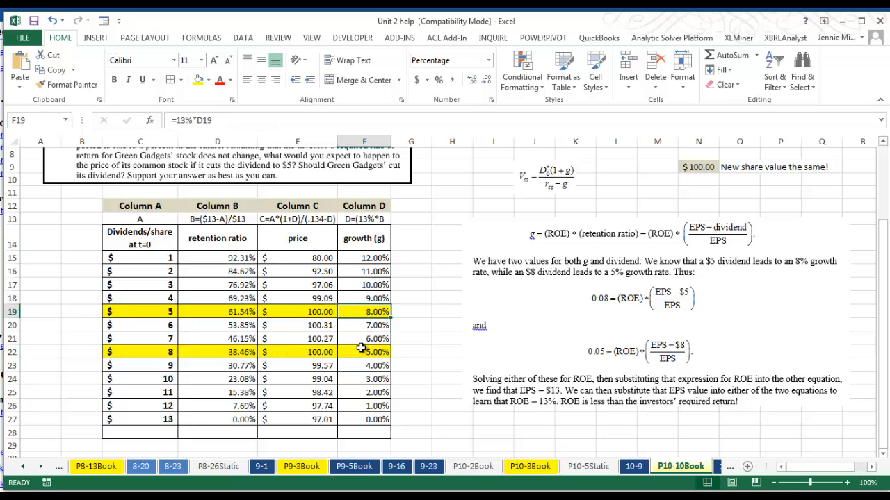
pyautogui.click(364, 352)
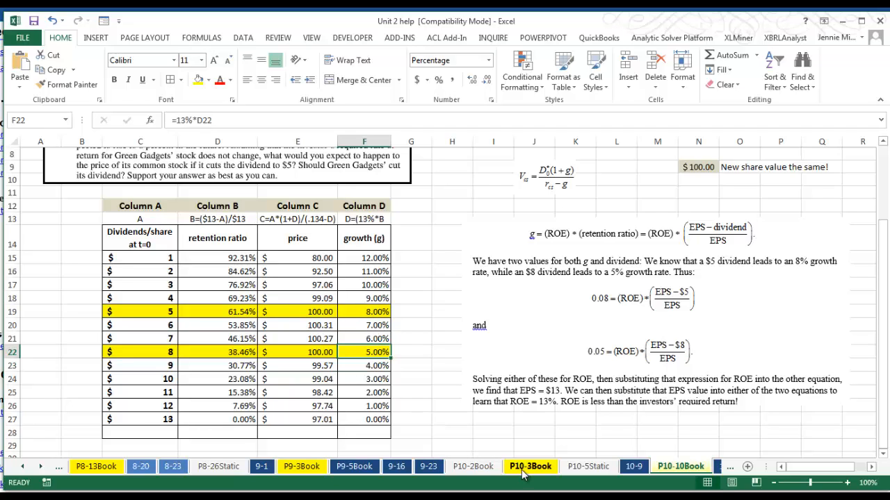
pyautogui.click(529, 467)
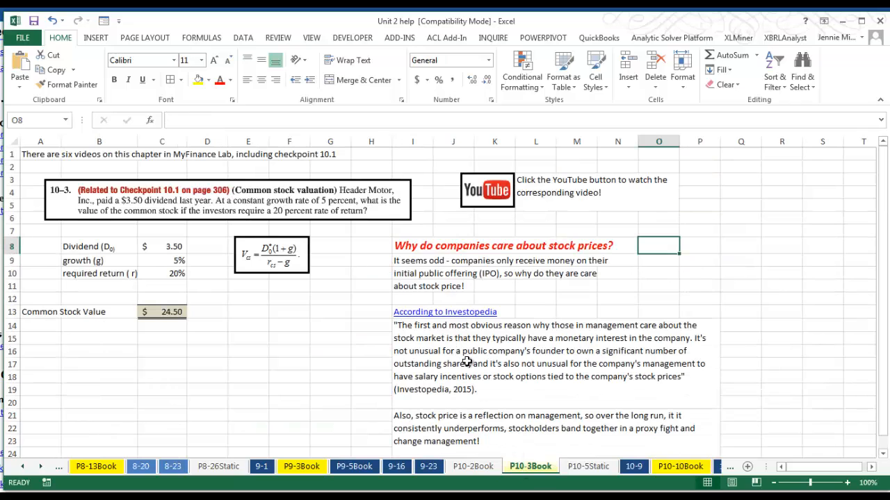
pyautogui.scroll(-3)
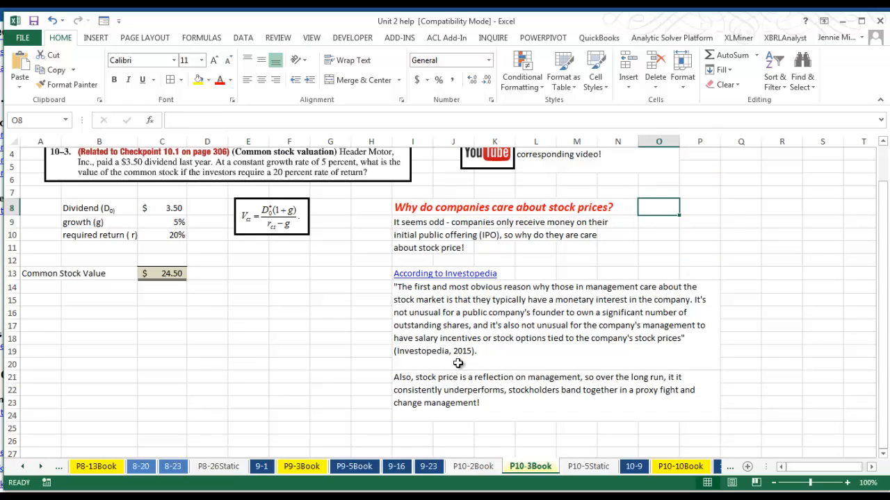
pyautogui.moveTo(467, 409)
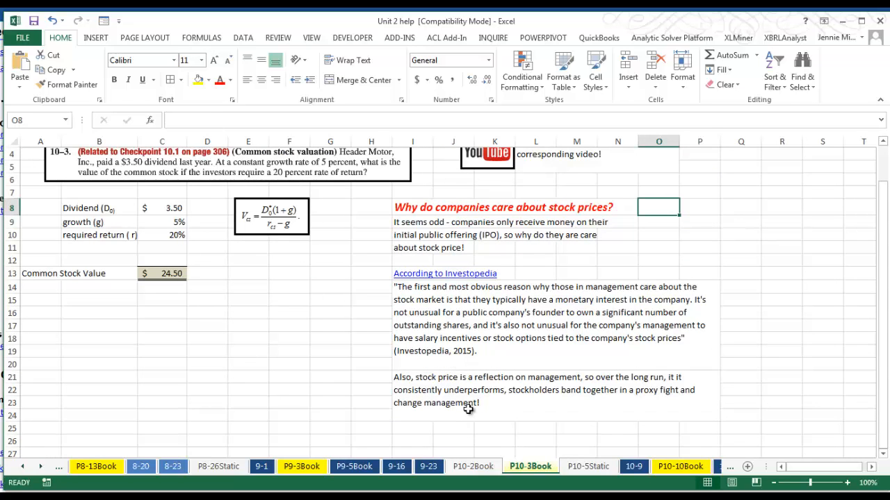
pyautogui.moveTo(464, 404)
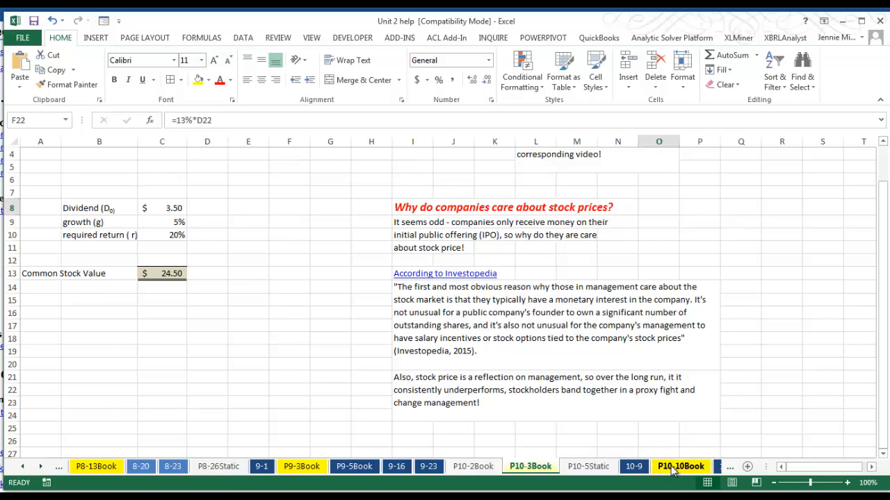
pyautogui.click(680, 467)
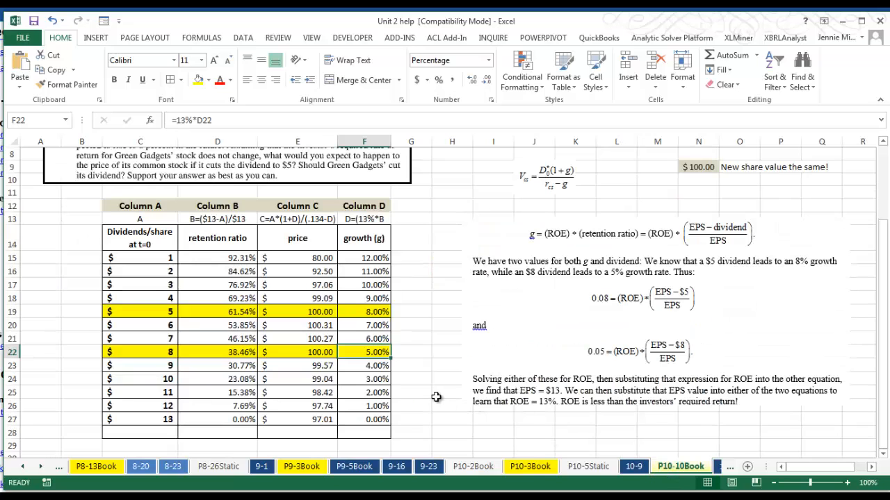
pyautogui.moveTo(585, 206)
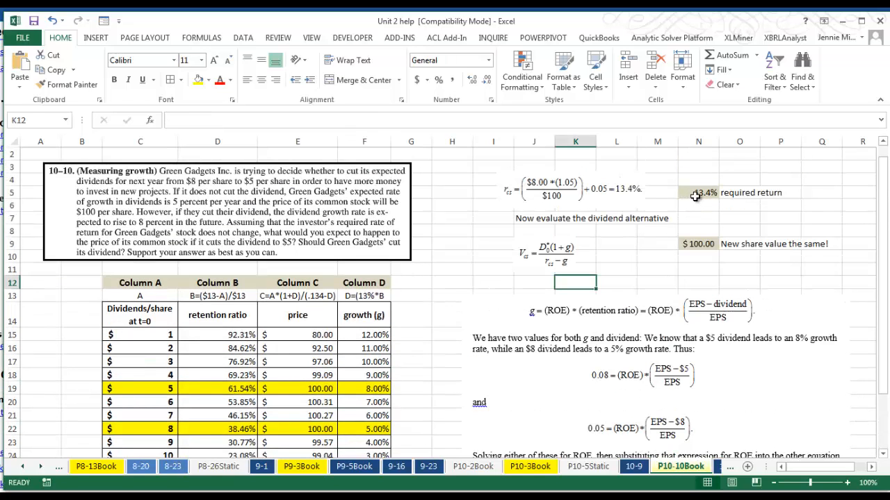
pyautogui.click(697, 191)
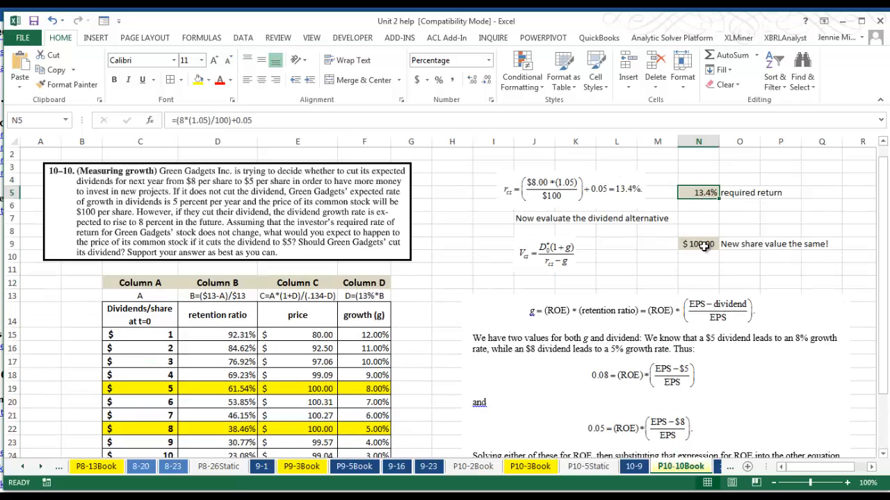
pyautogui.click(698, 243)
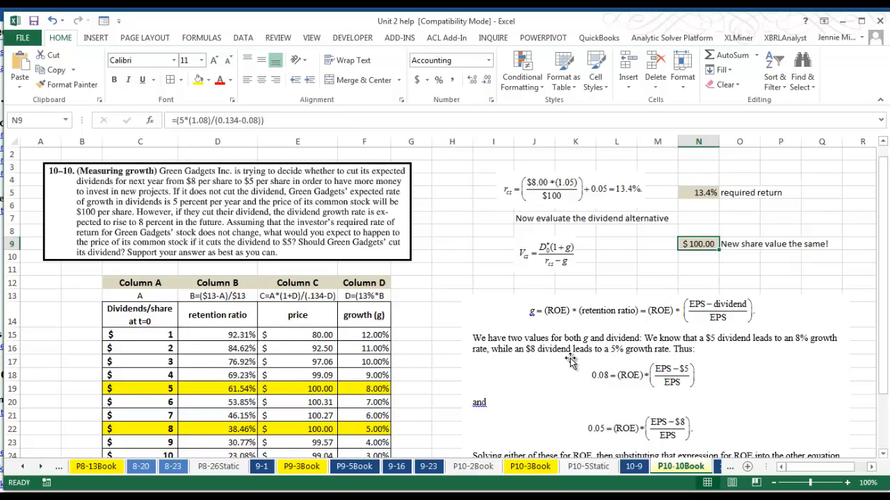
pyautogui.moveTo(607, 328)
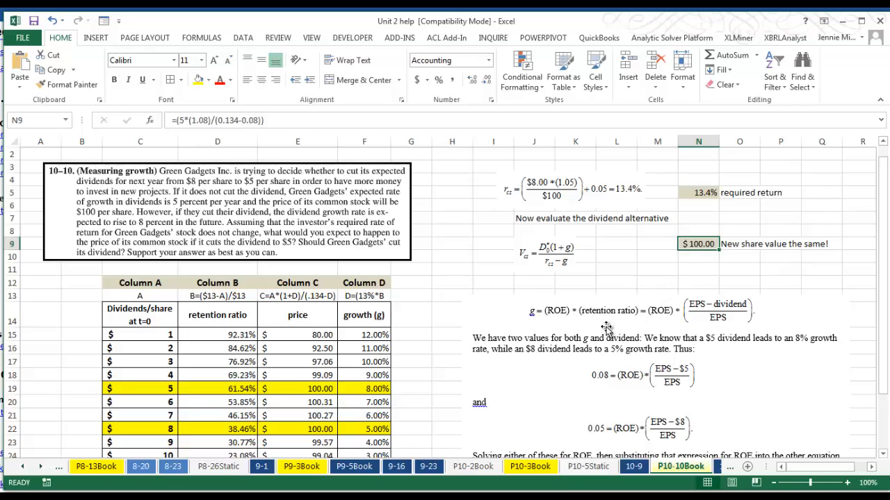
pyautogui.moveTo(344, 242)
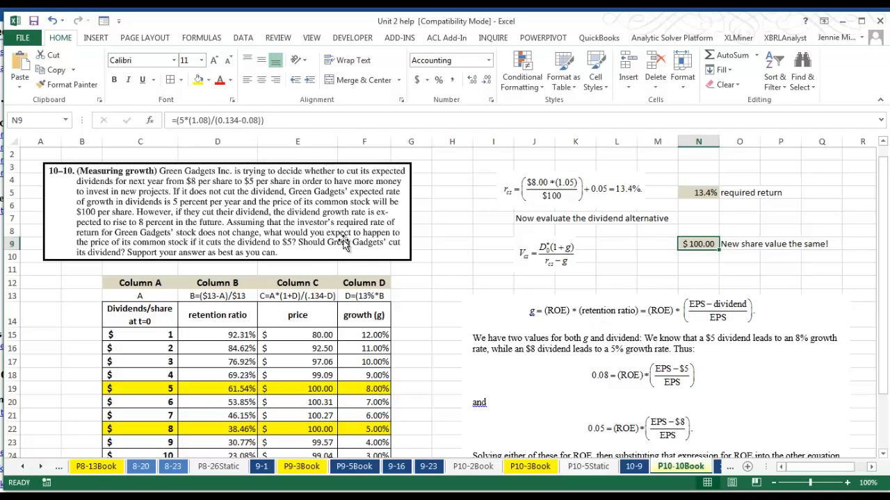
pyautogui.moveTo(460, 228)
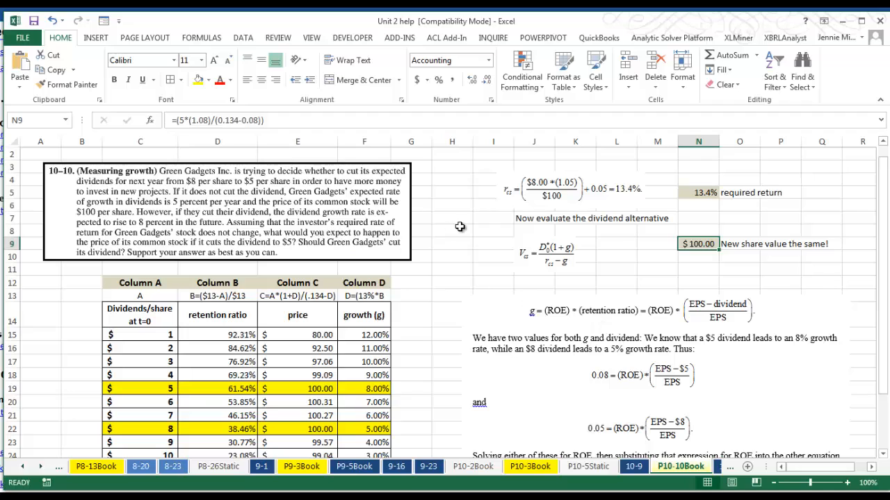
pyautogui.click(697, 192)
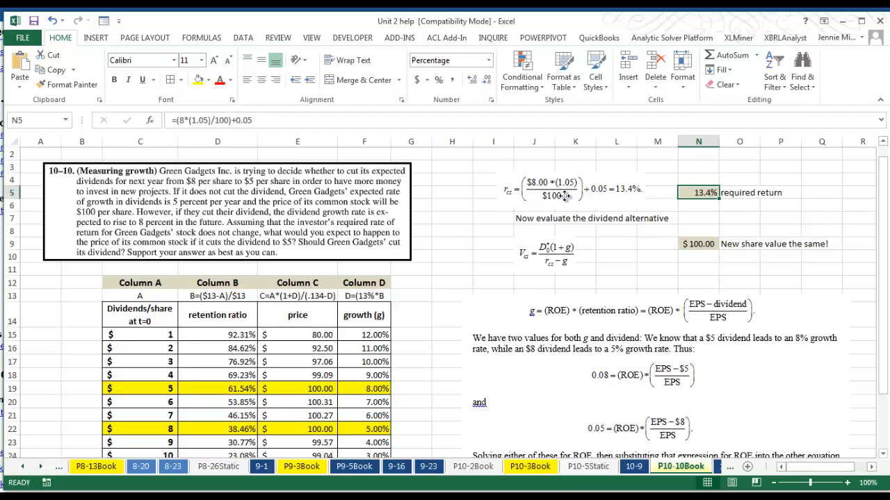
pyautogui.click(570, 189)
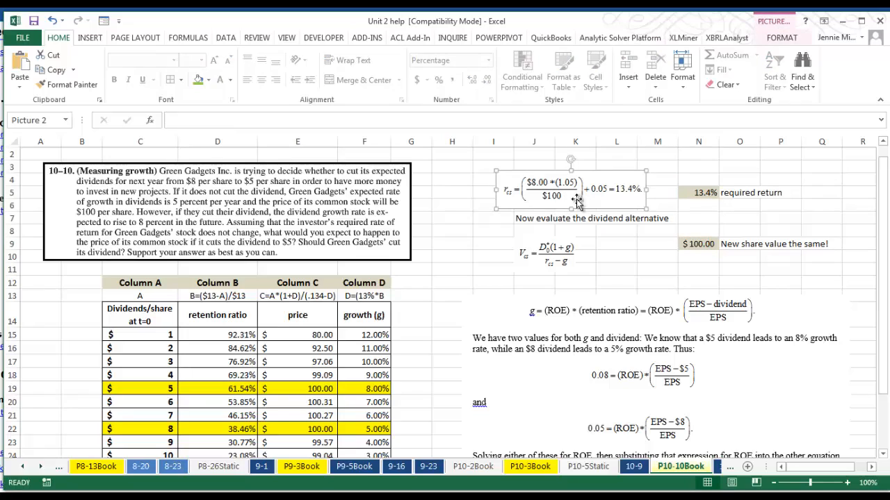
pyautogui.moveTo(642, 207)
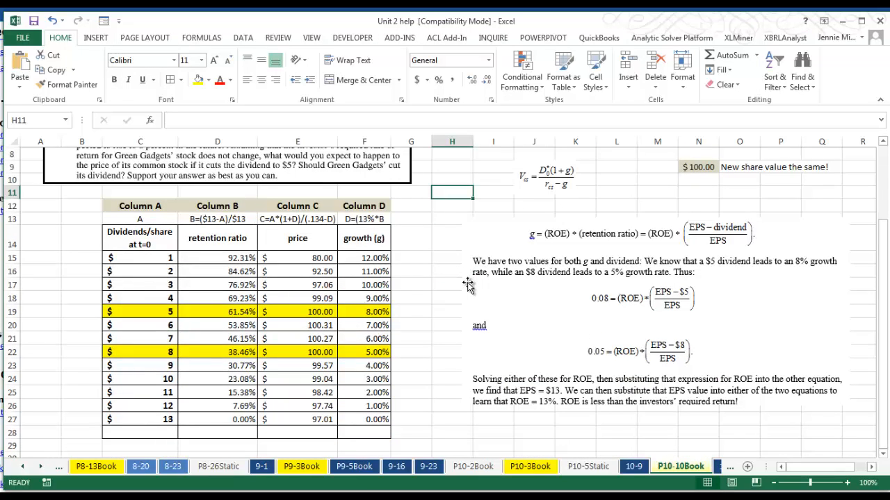
pyautogui.scroll(-3)
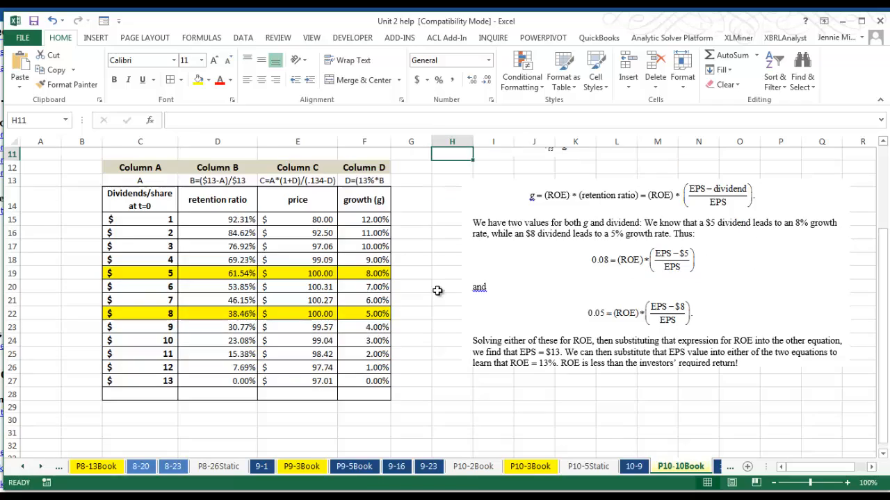
pyautogui.moveTo(273, 247)
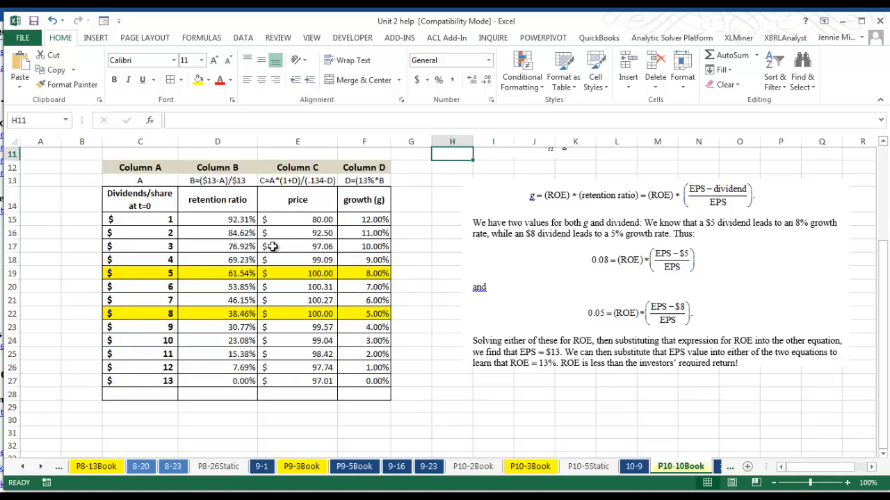
pyautogui.moveTo(234, 260)
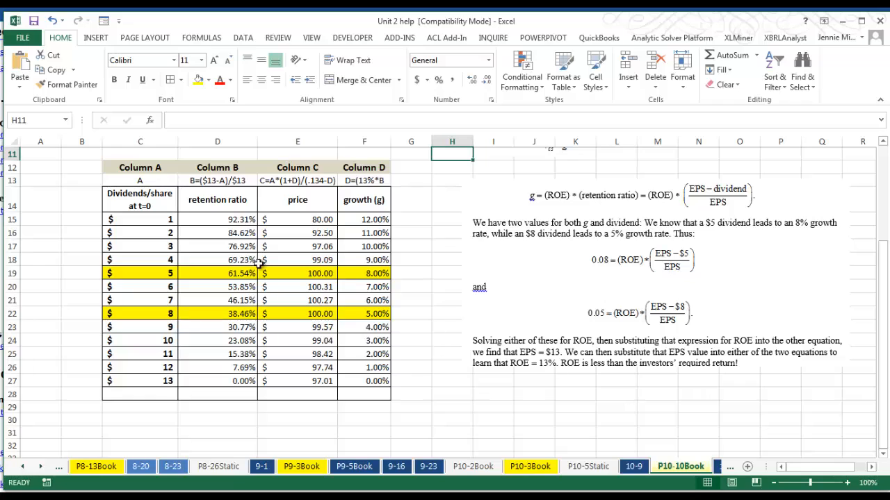
pyautogui.moveTo(170, 223)
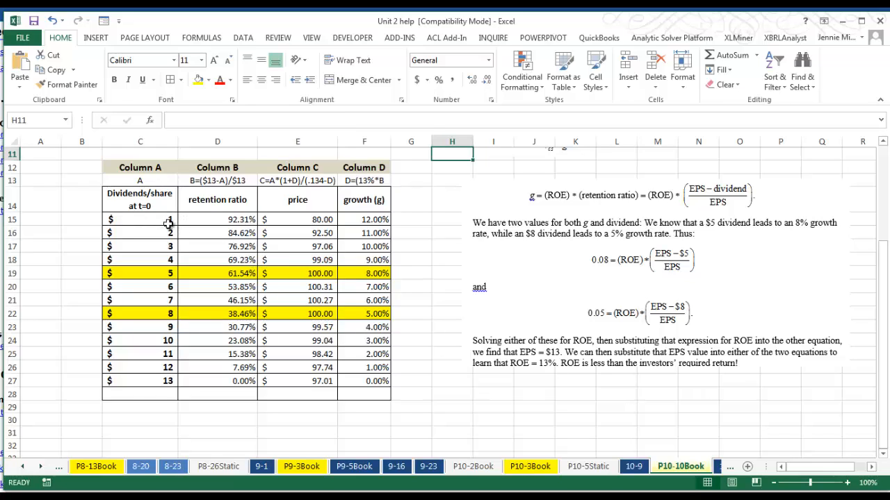
pyautogui.moveTo(169, 288)
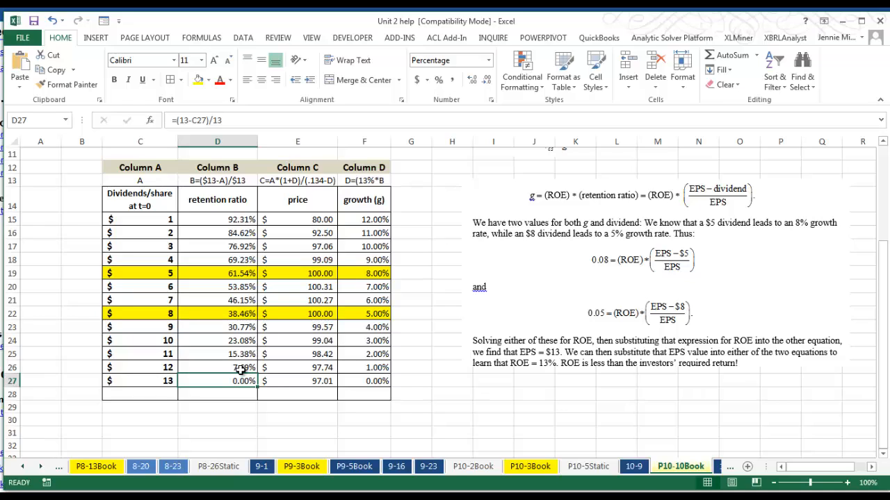
pyautogui.moveTo(370, 226)
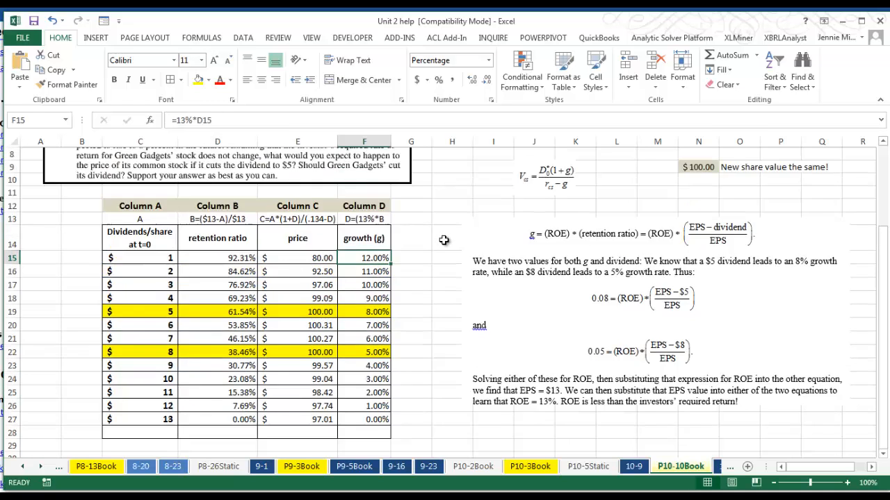
pyautogui.scroll(3)
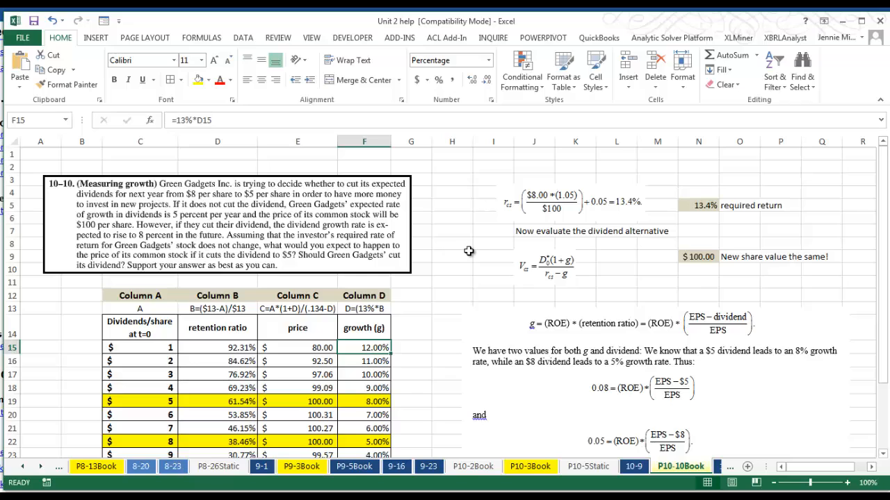
pyautogui.moveTo(586, 292)
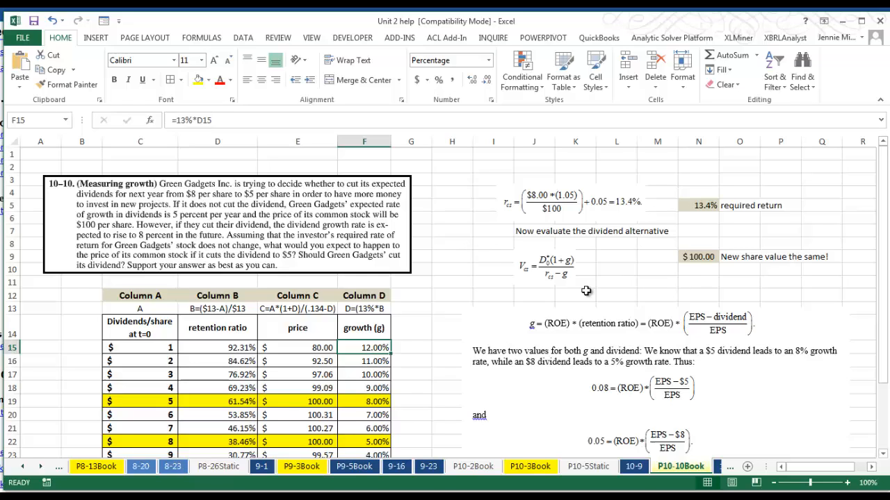
pyautogui.moveTo(773, 328)
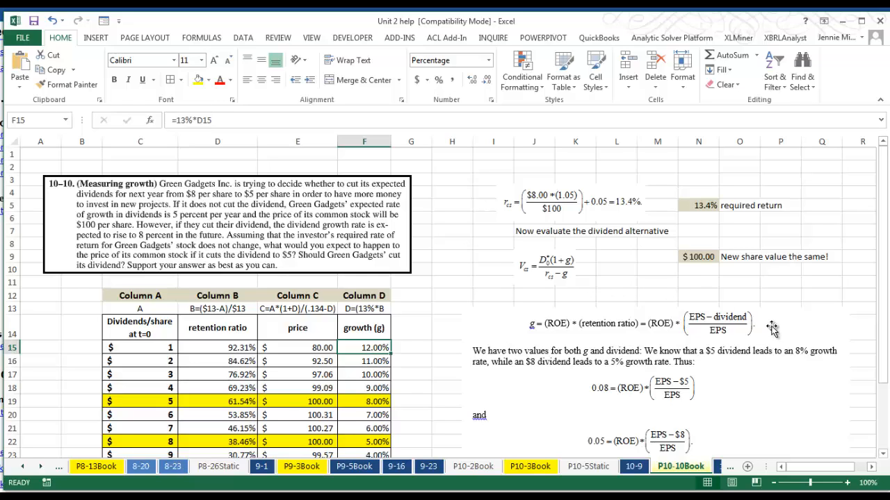